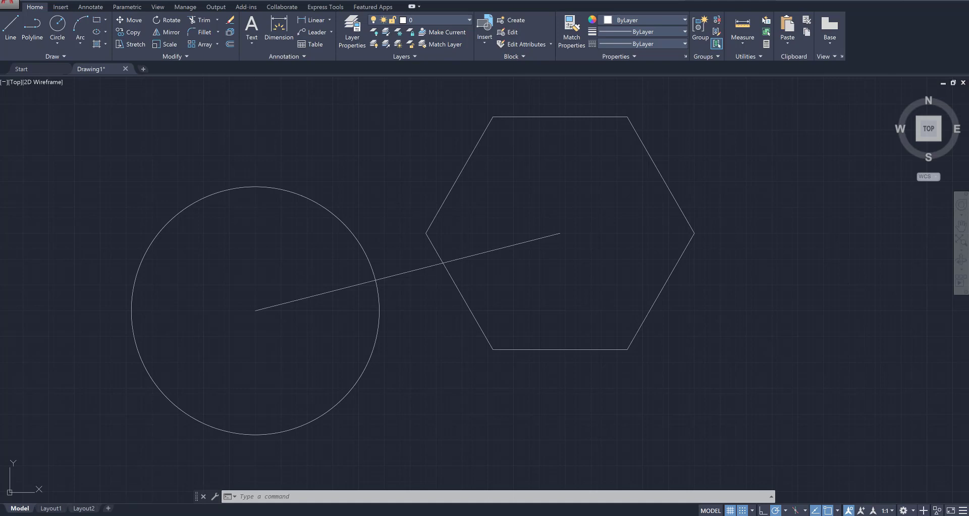
mouse_move(340, 235)
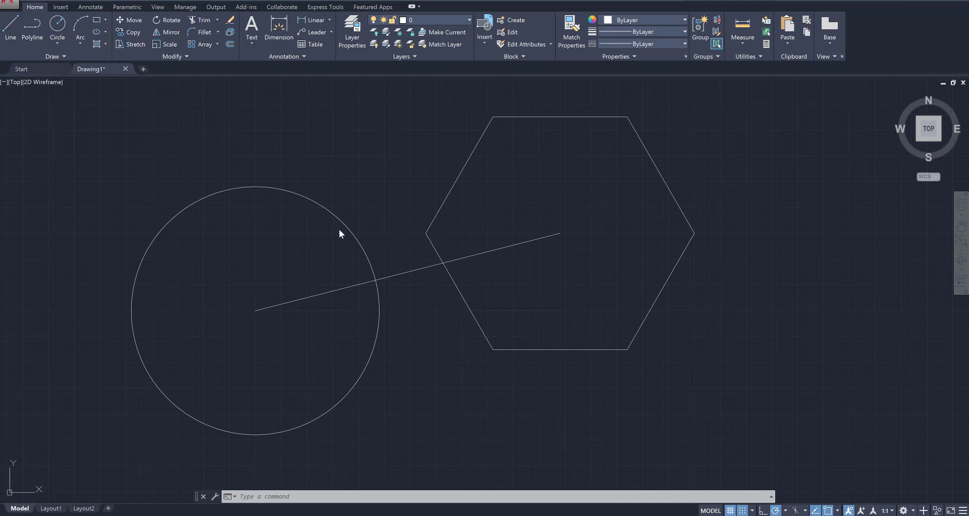
mouse_move(294, 285)
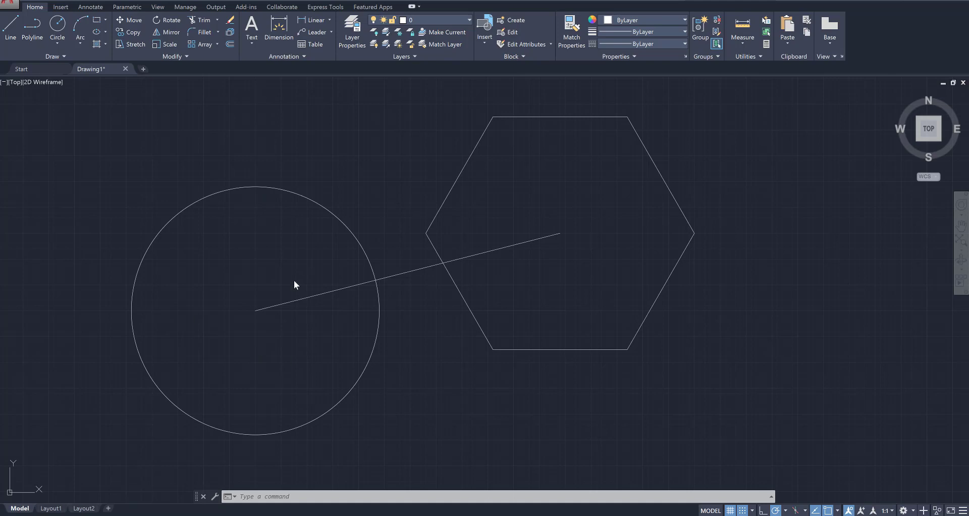
mouse_move(407, 297)
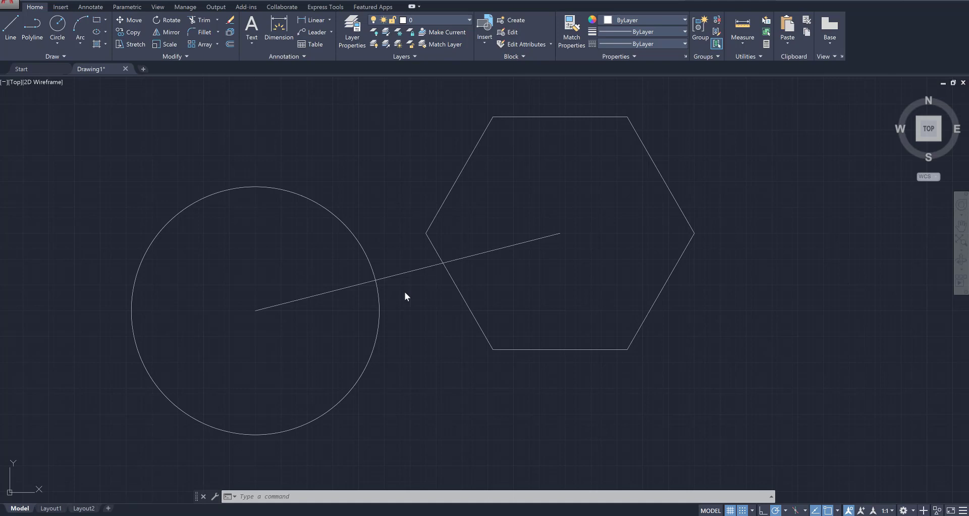
mouse_move(377, 177)
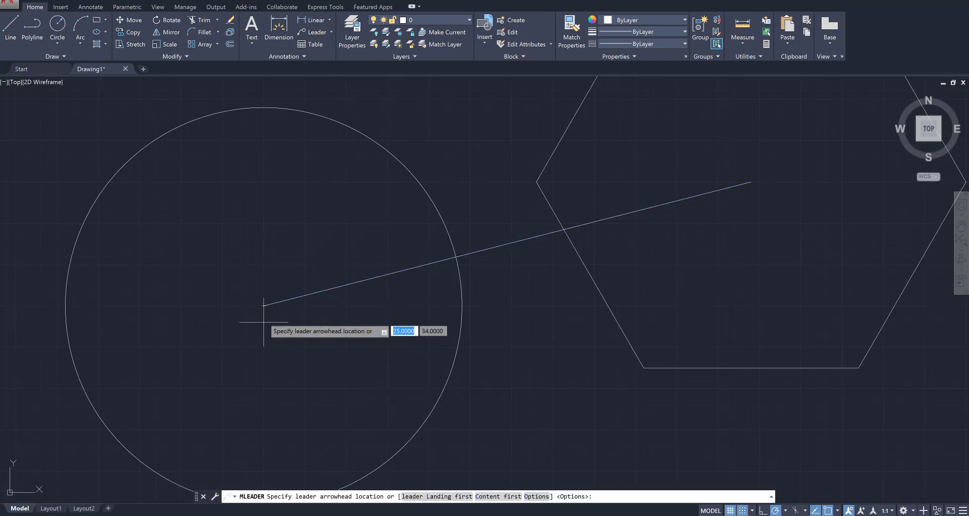
Place a multileader with its arrowhead on the line's end and its landing to the upper left.
click(262, 303)
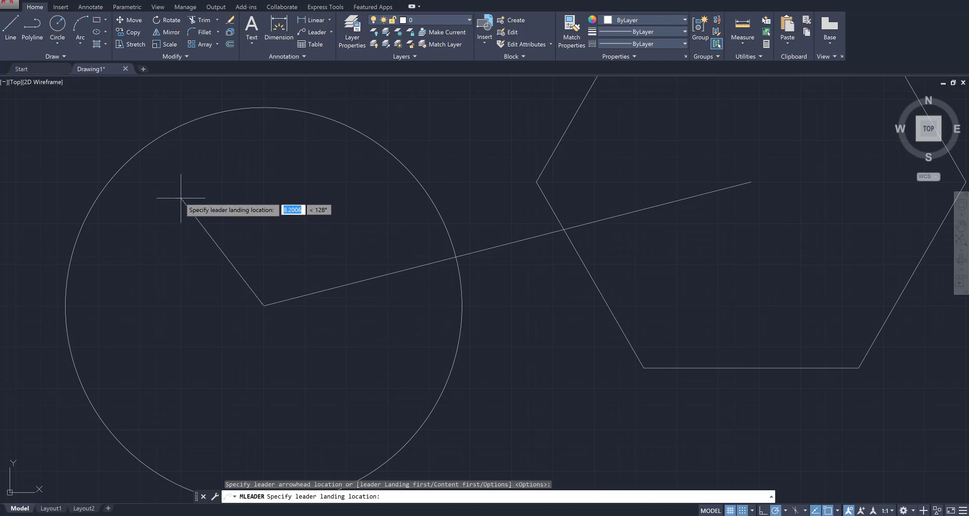
click(172, 198)
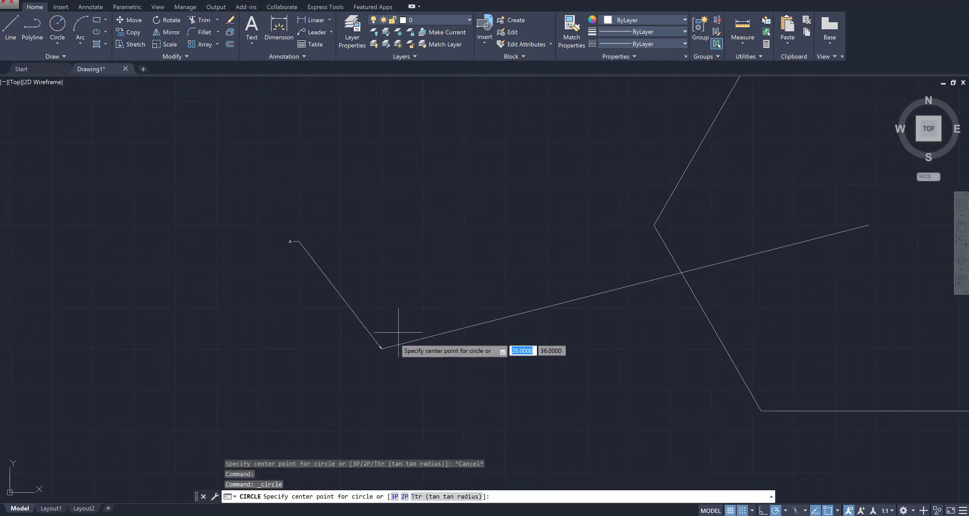
Draw a radius-12 circle centred on the line's end at the leader's arrowhead.
click(381, 346)
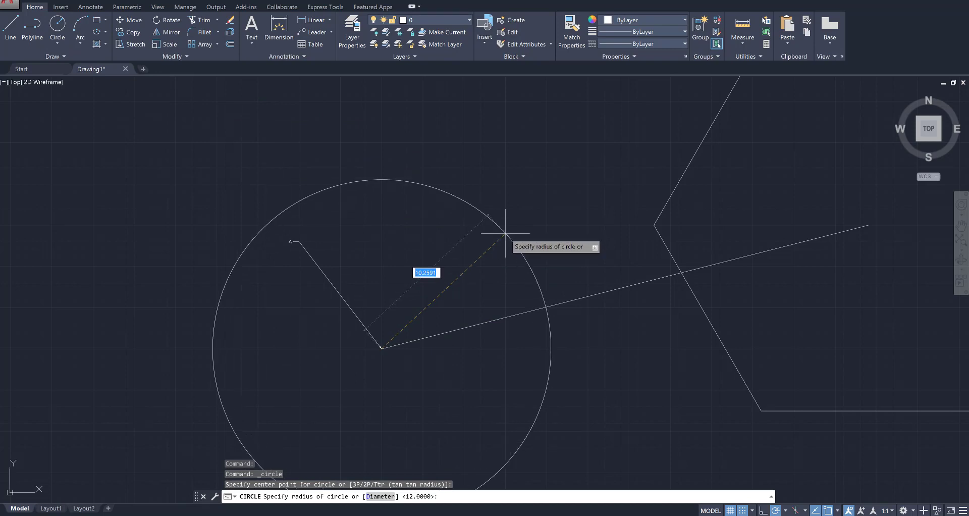
text(12)
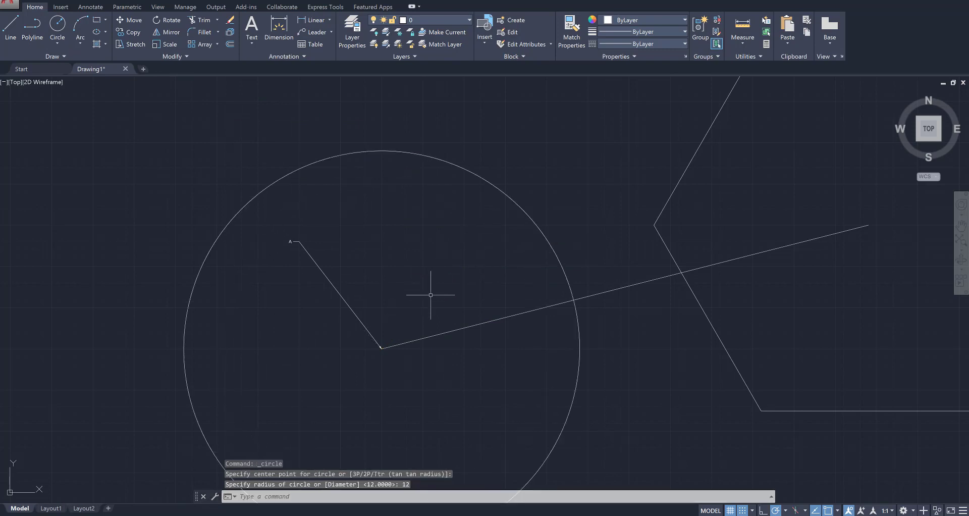
mouse_move(306, 240)
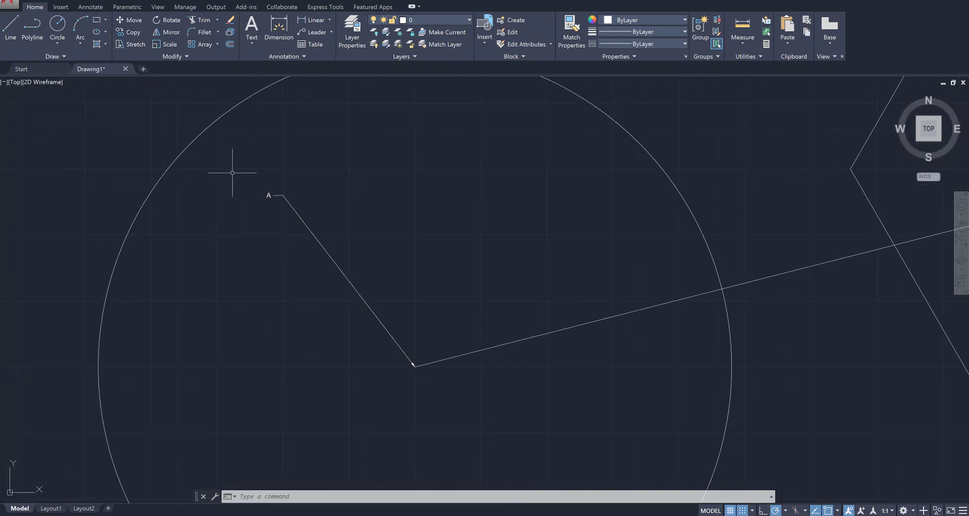
mouse_move(238, 175)
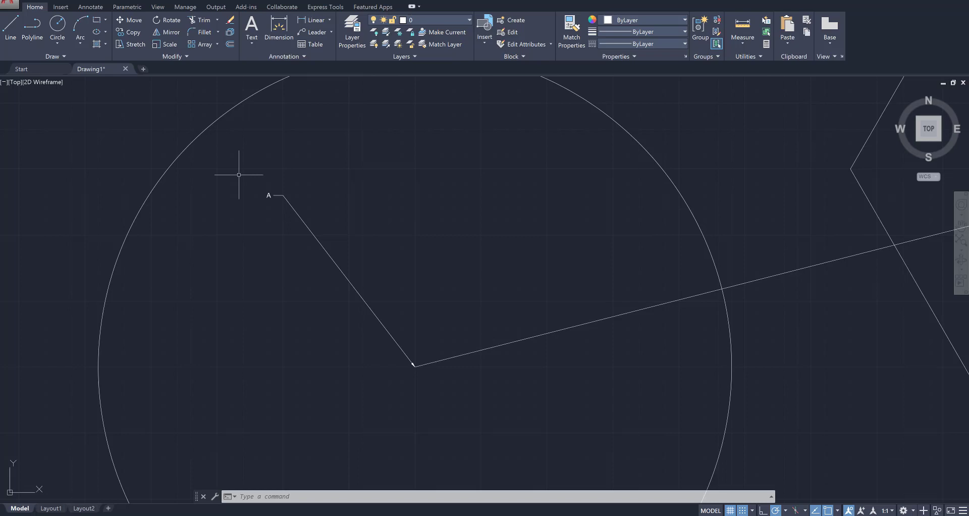
mouse_move(332, 173)
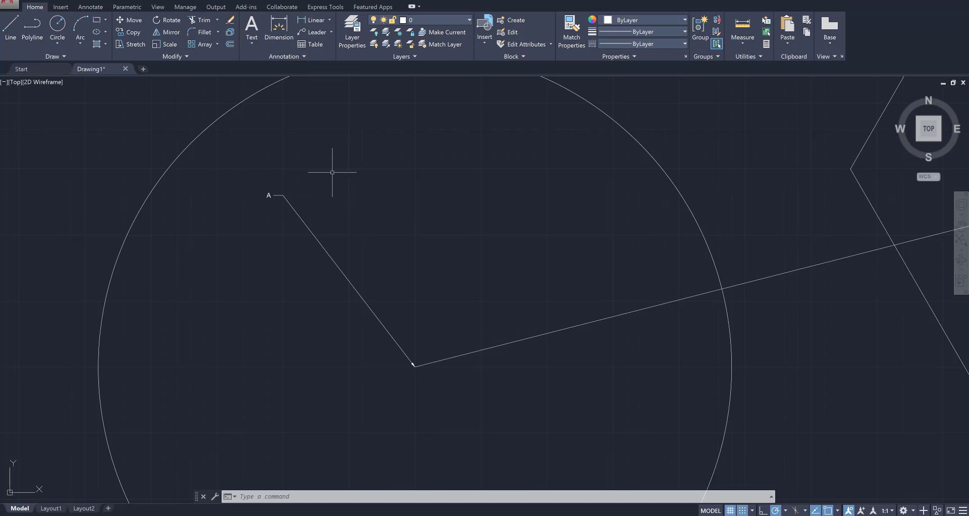
mouse_move(329, 167)
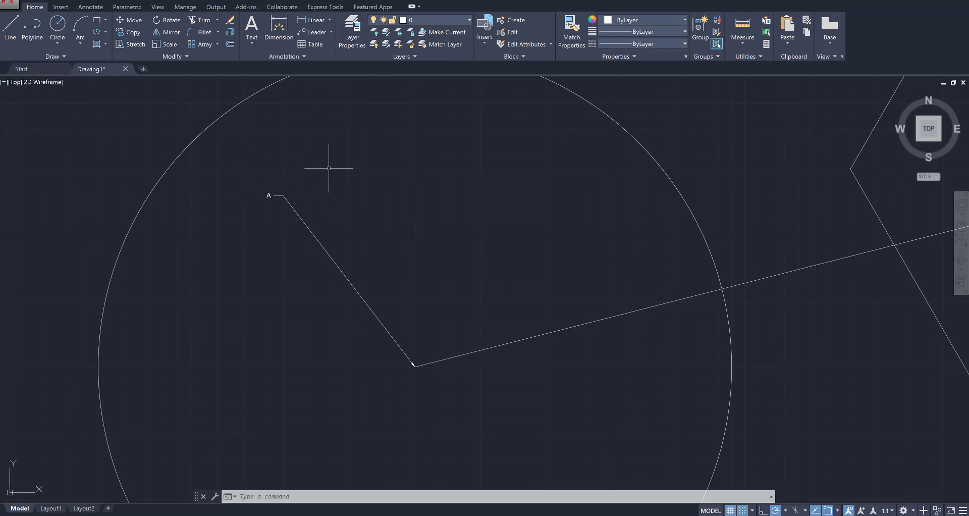
mouse_move(329, 178)
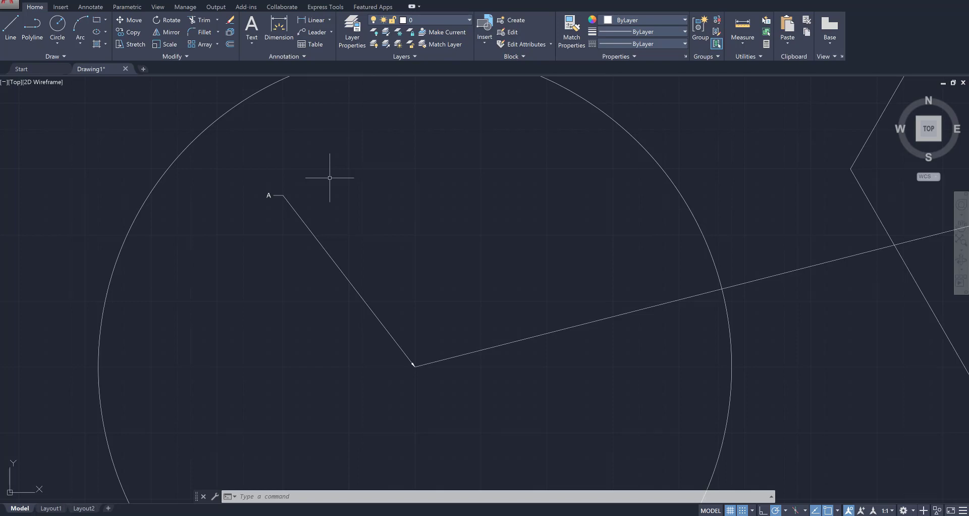
click(346, 281)
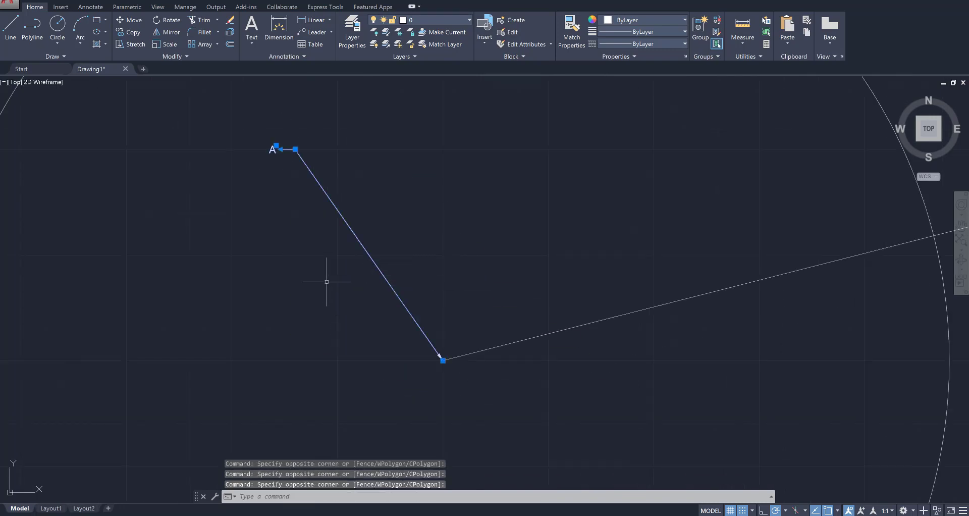
key(Escape)
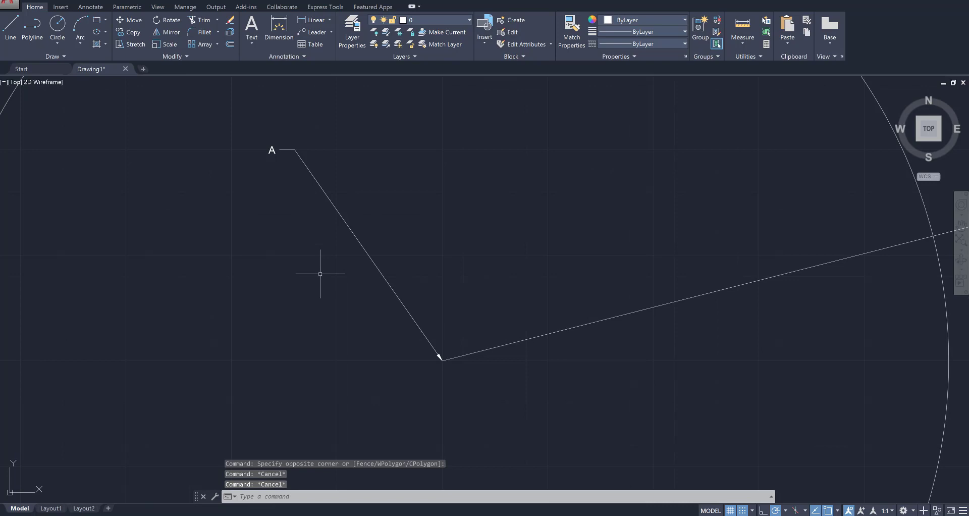
scroll(down, 3)
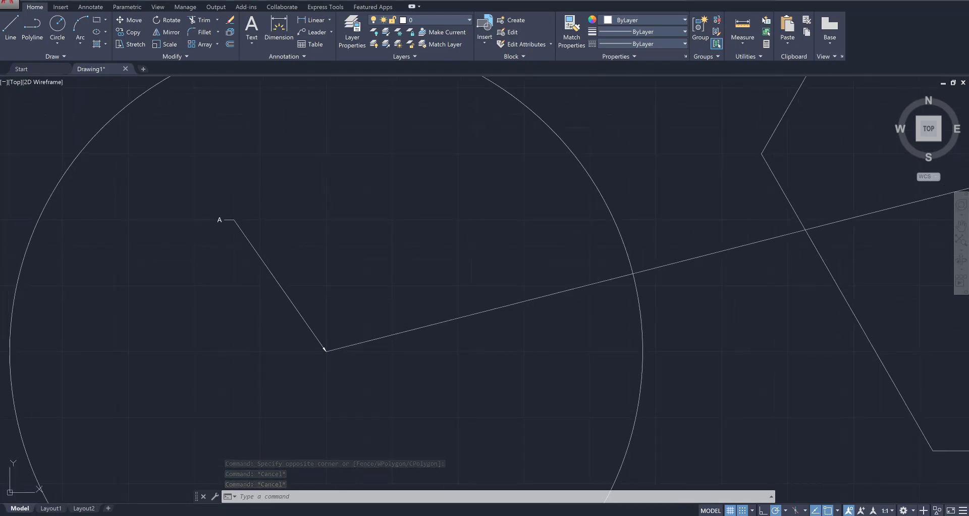
mouse_move(297, 247)
text(m)
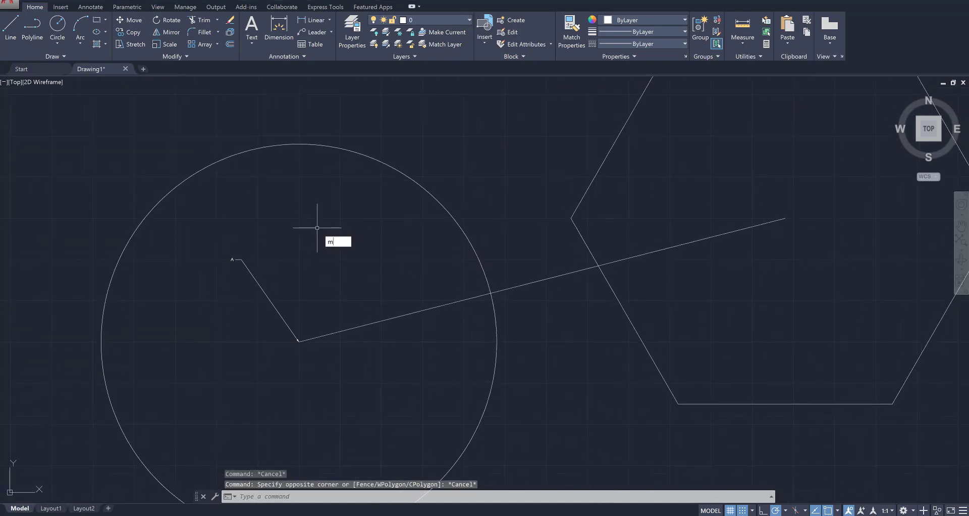
Bring up the Multileader Style Manager via MLEADERSTYLE and begin a new style.
text(LEADERSty)
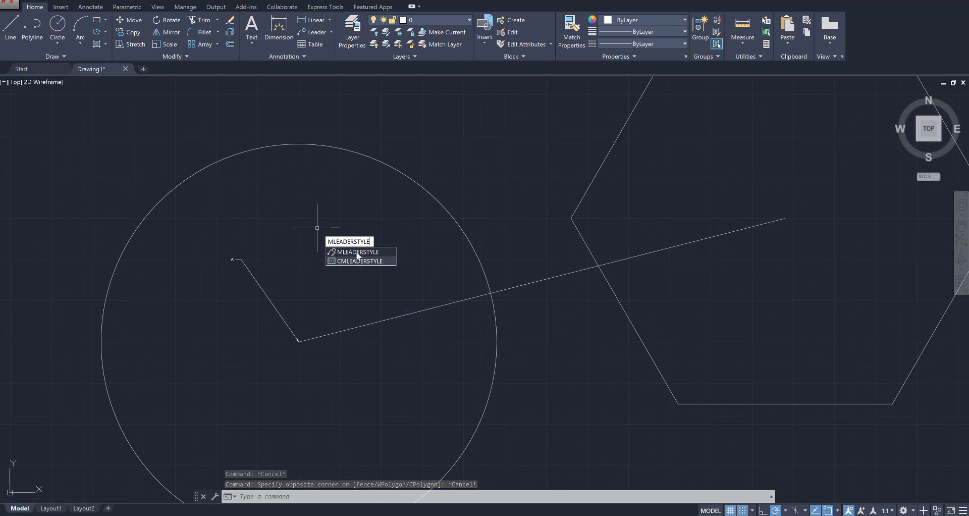
click(356, 253)
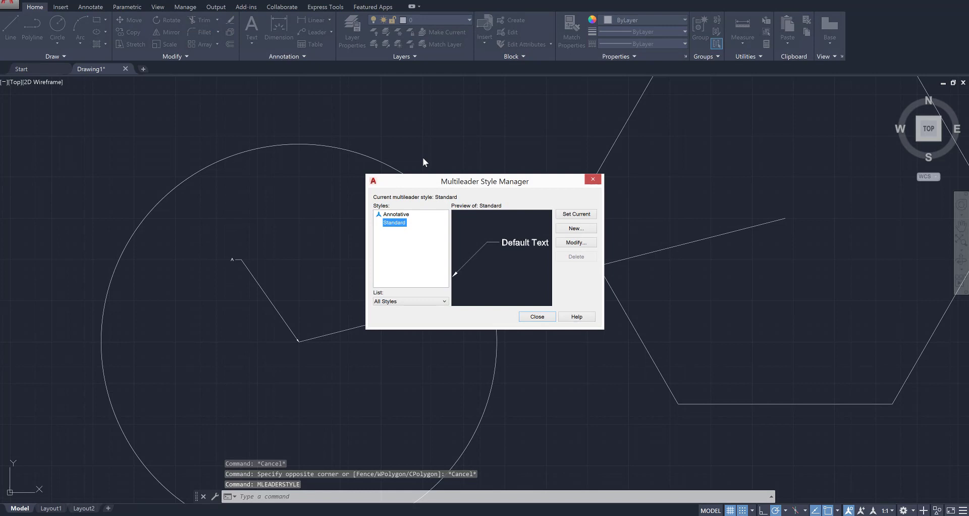
drag(484, 181, 433, 152)
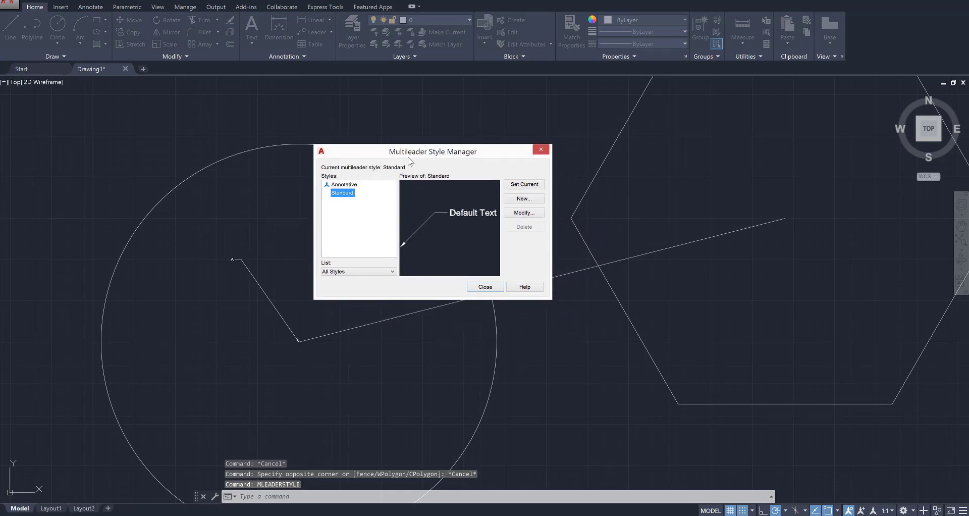
mouse_move(470, 156)
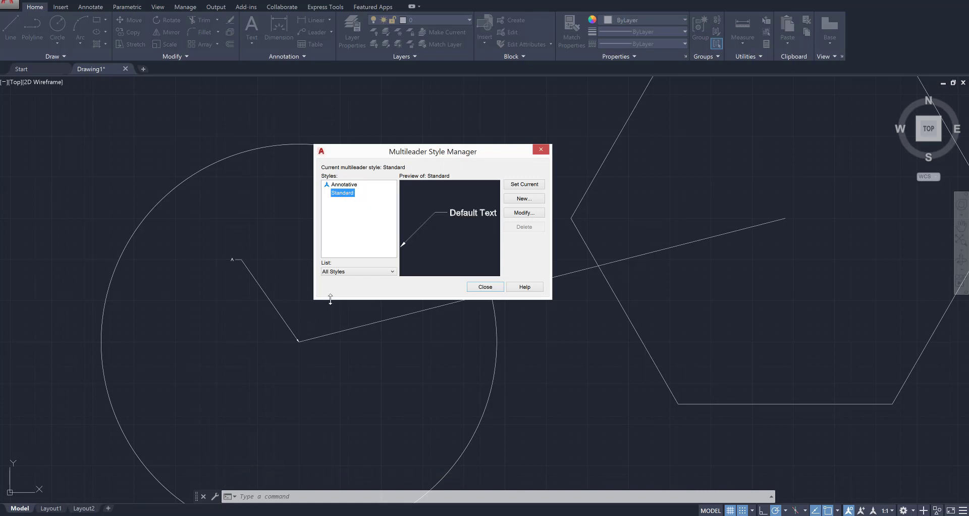
click(524, 197)
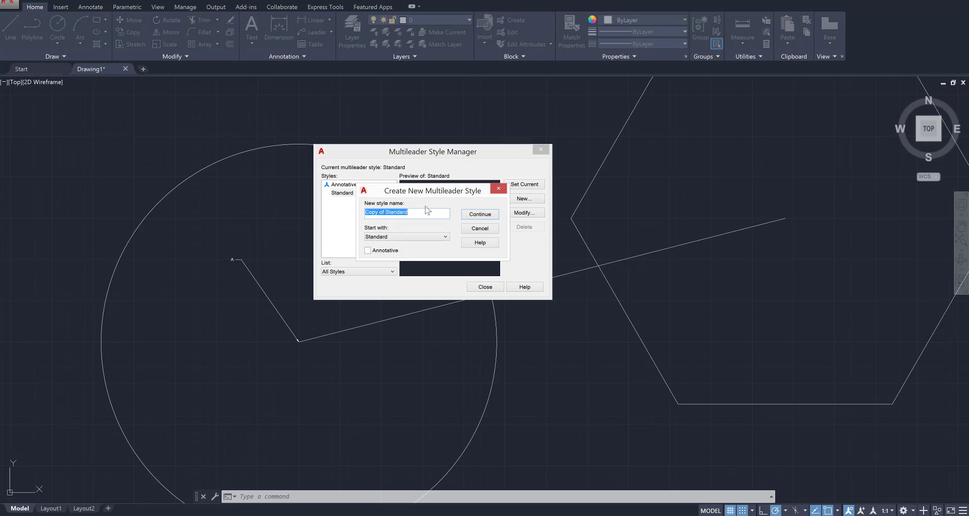
Name the new style LargerLeader, based on Standard, and continue to its settings.
text(LargerLeader)
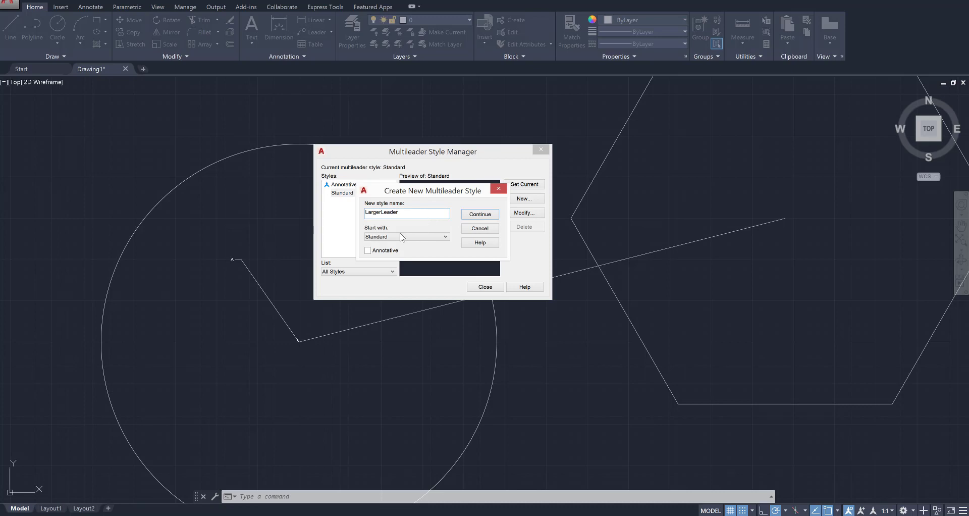
mouse_move(386, 239)
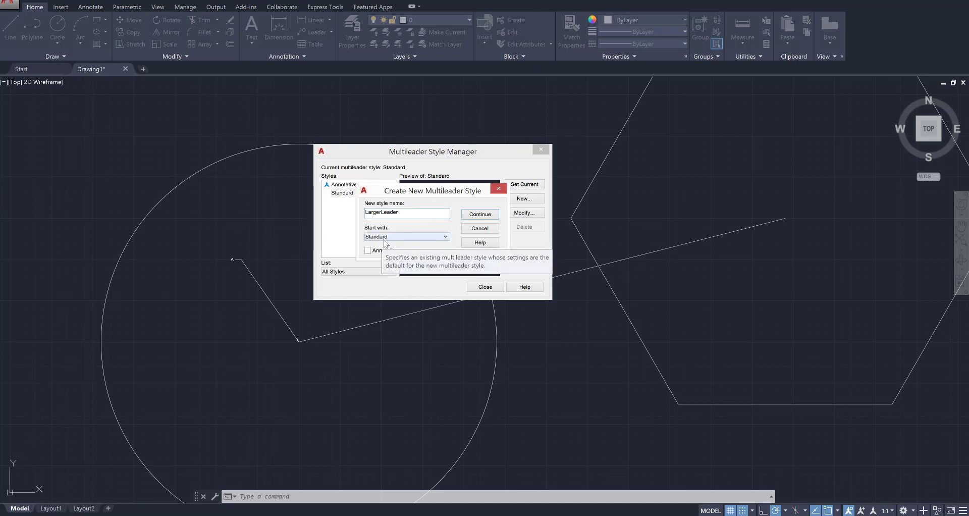
click(478, 214)
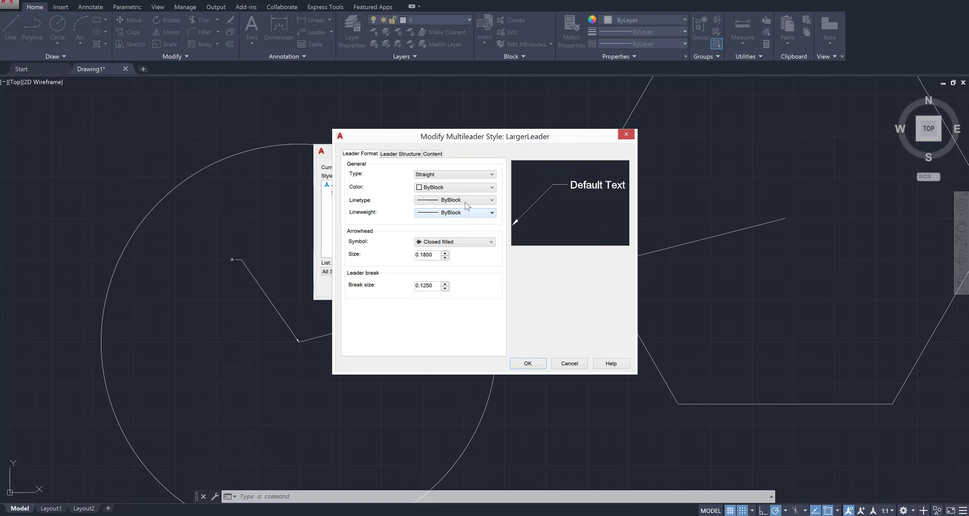
Try a spline leader type, then make LargerLeader's leader lines green with ByBlock linetype.
click(492, 175)
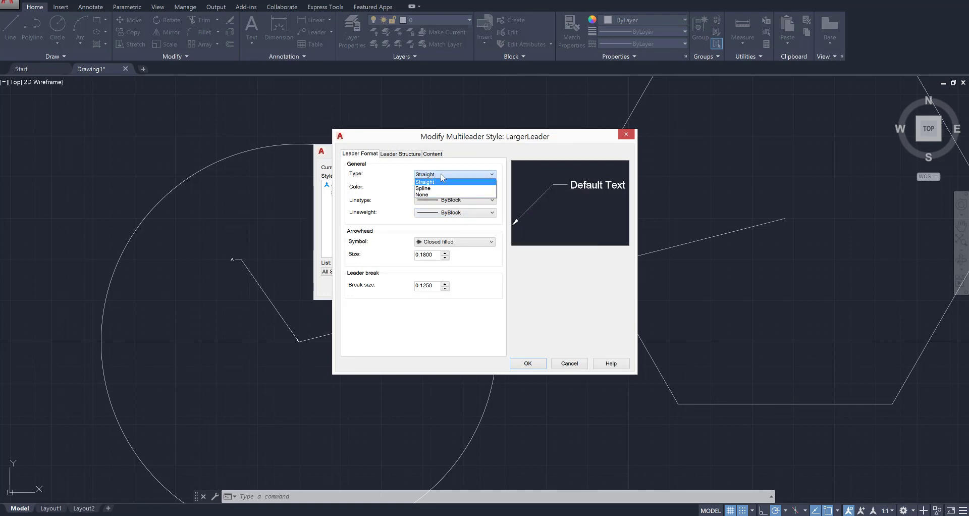
mouse_move(435, 189)
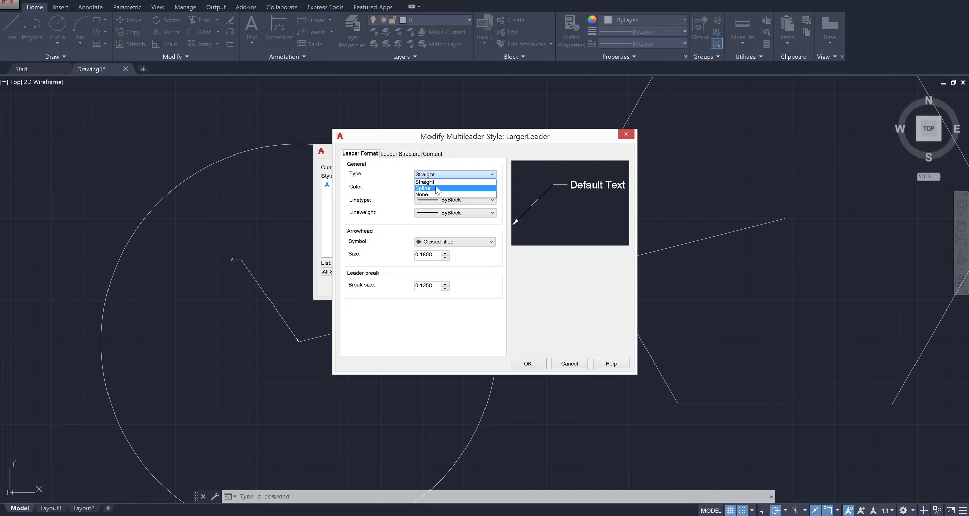
click(423, 188)
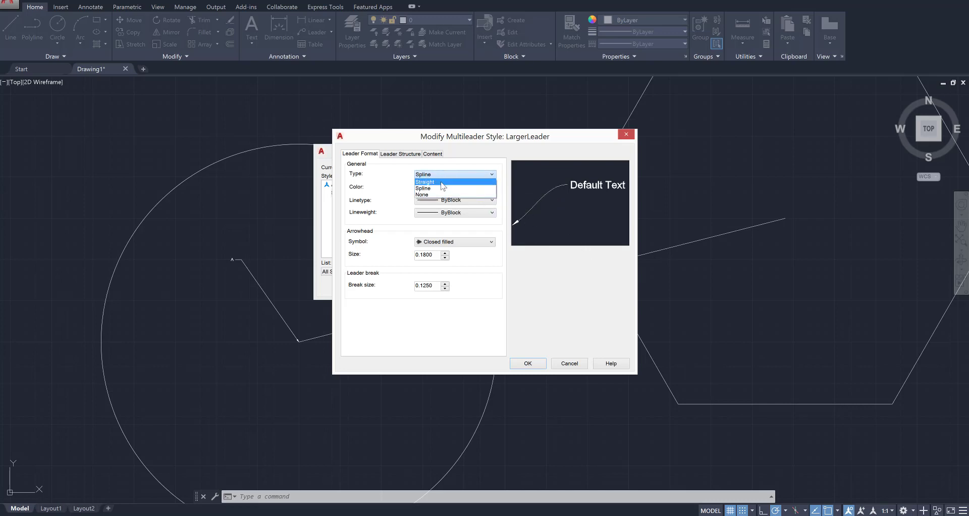
click(425, 182)
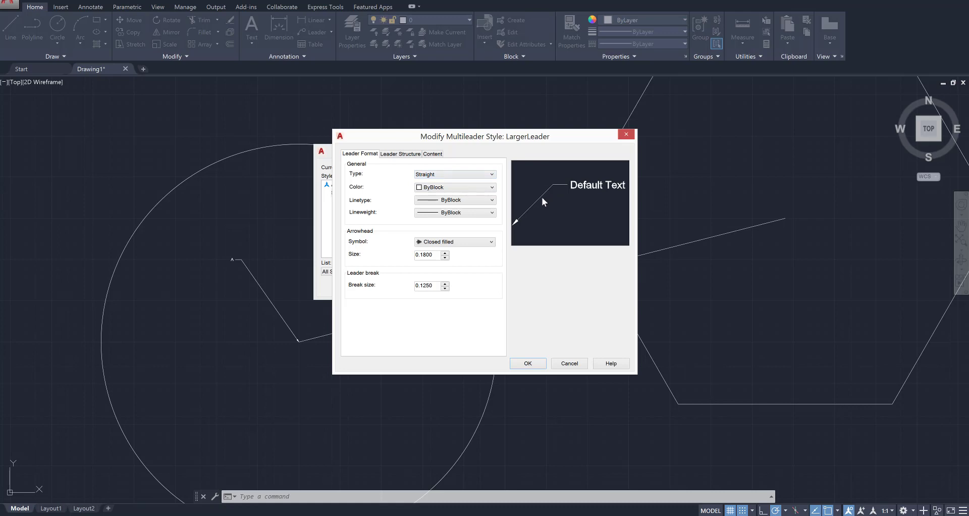
click(491, 186)
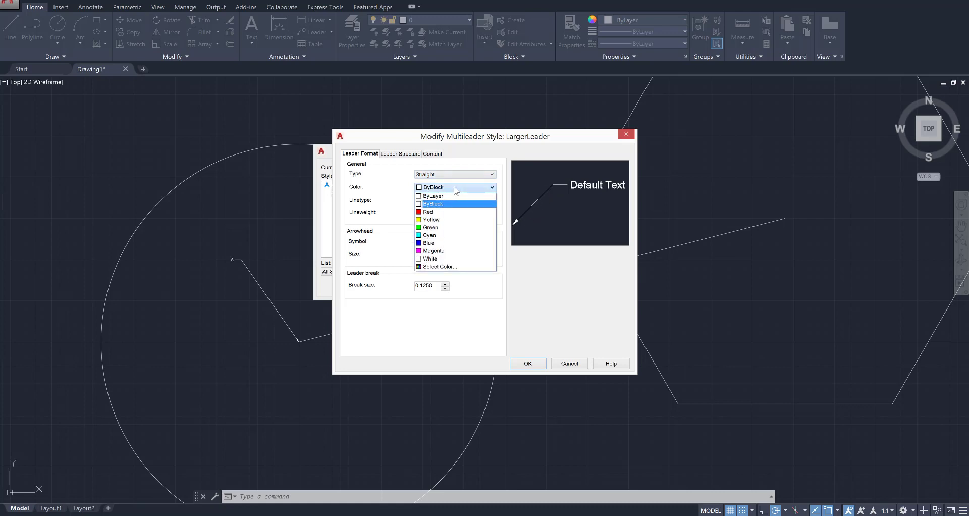
click(429, 227)
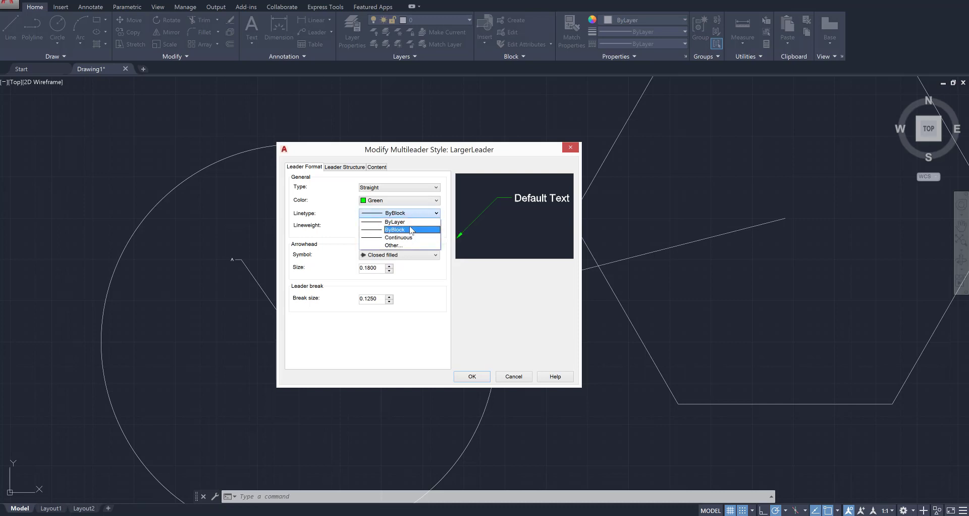
click(394, 229)
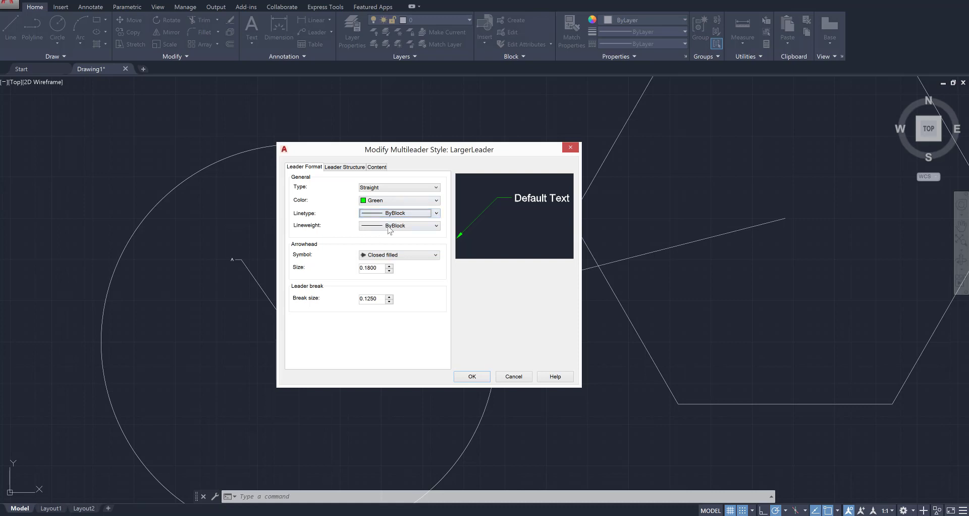
Set the lineweight to 0.50 mm and a closed filled arrowhead of size 0.3000, then confirm.
click(436, 225)
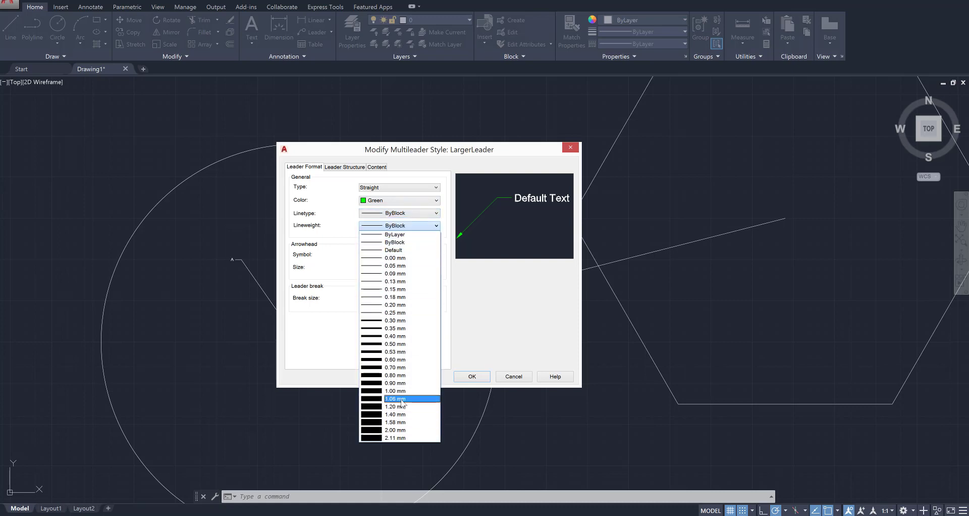
click(394, 407)
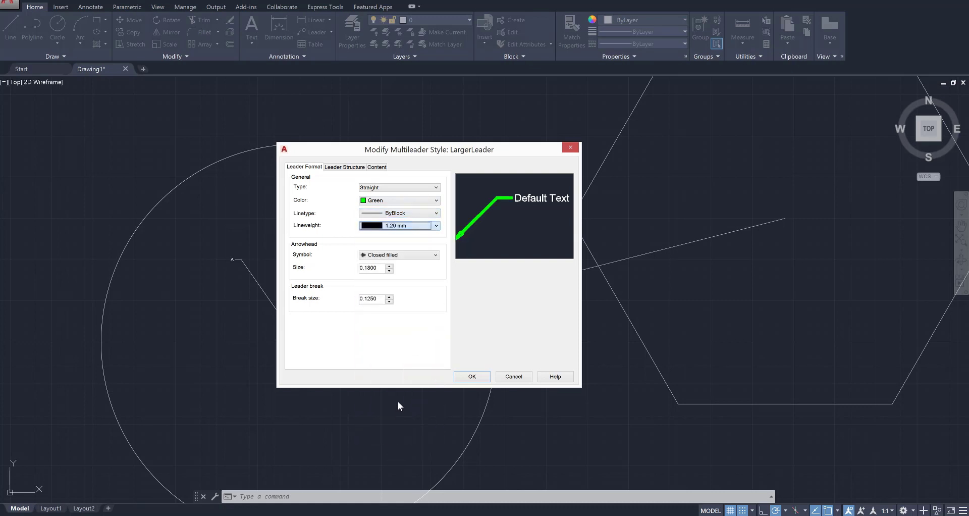
click(436, 225)
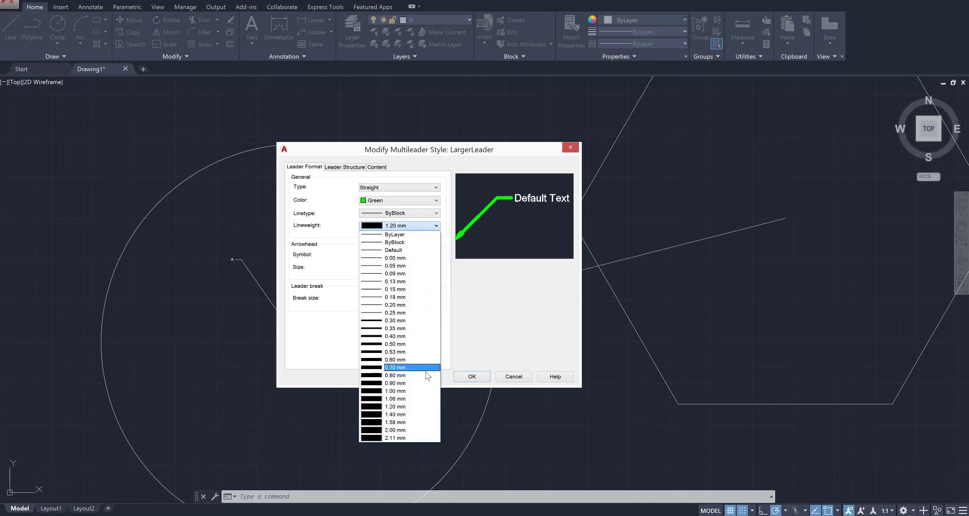
click(395, 344)
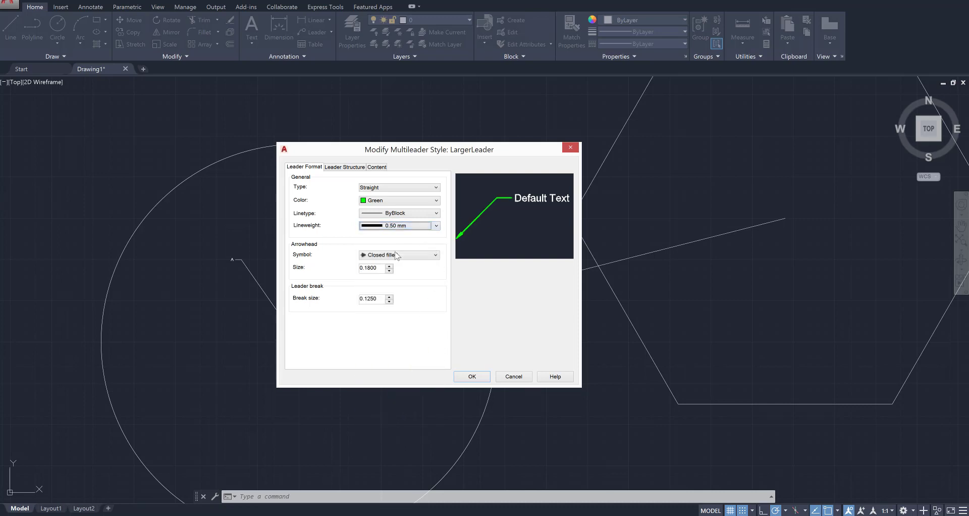
click(436, 254)
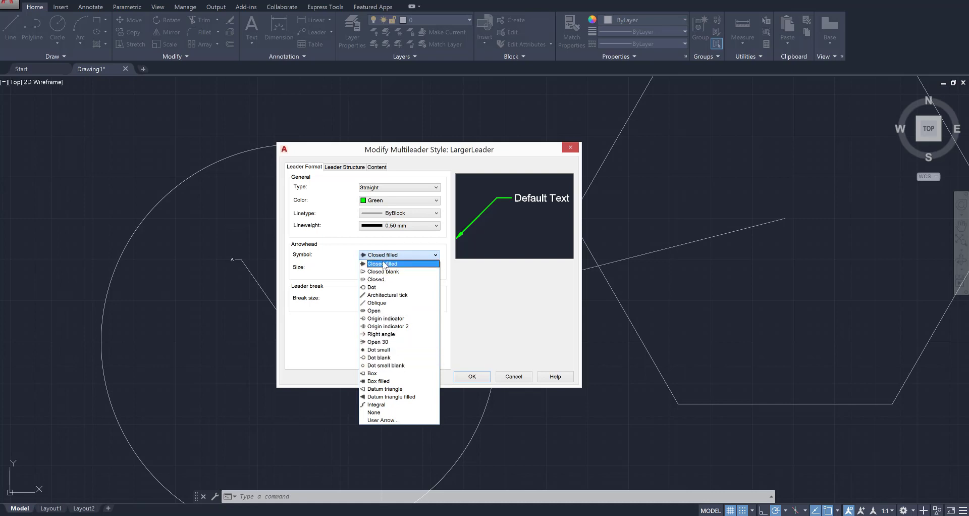
click(376, 301)
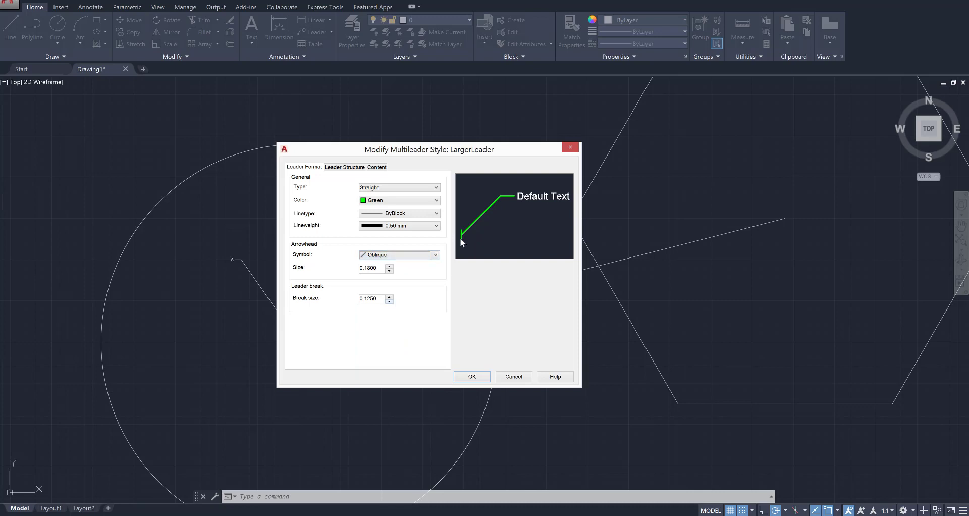
click(397, 255)
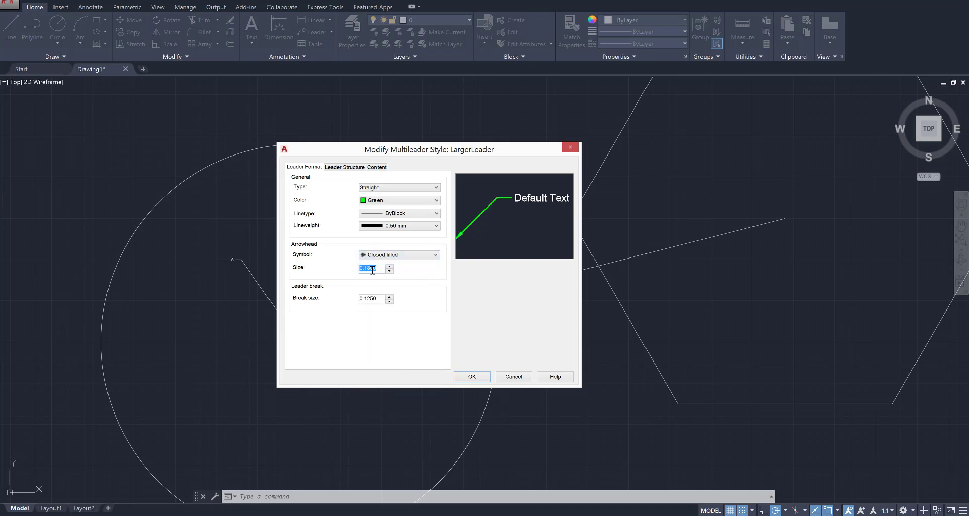
text(0.3000)
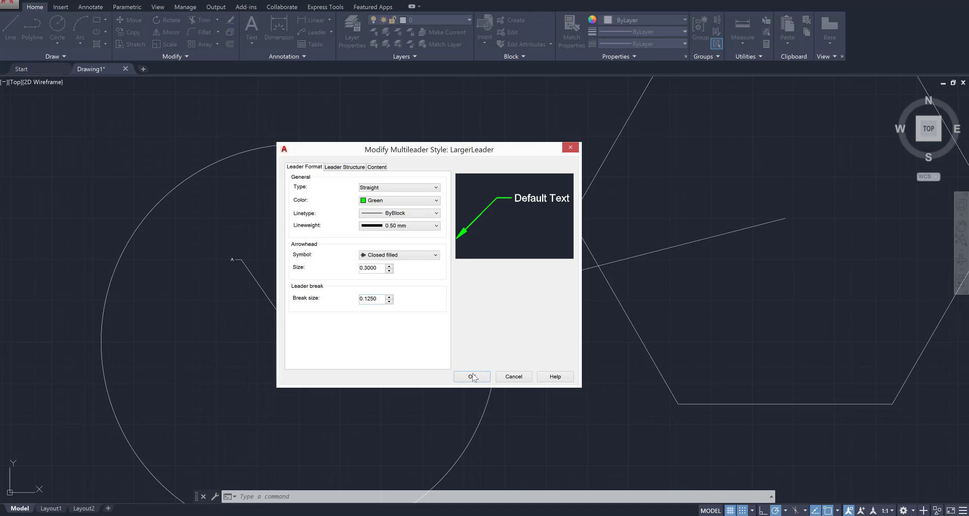
click(472, 377)
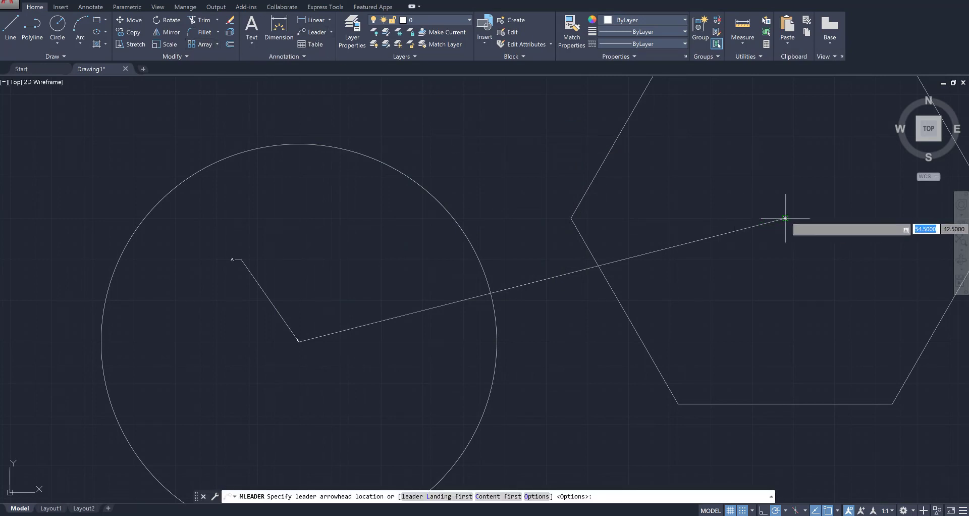
Place a green LargerLeader multileader at the line's end and finish it without text.
click(786, 217)
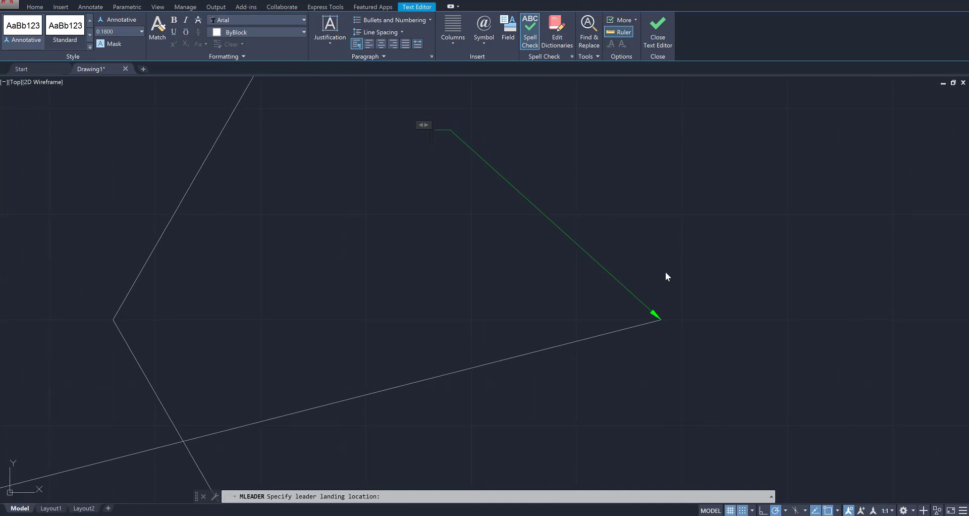
key(Escape)
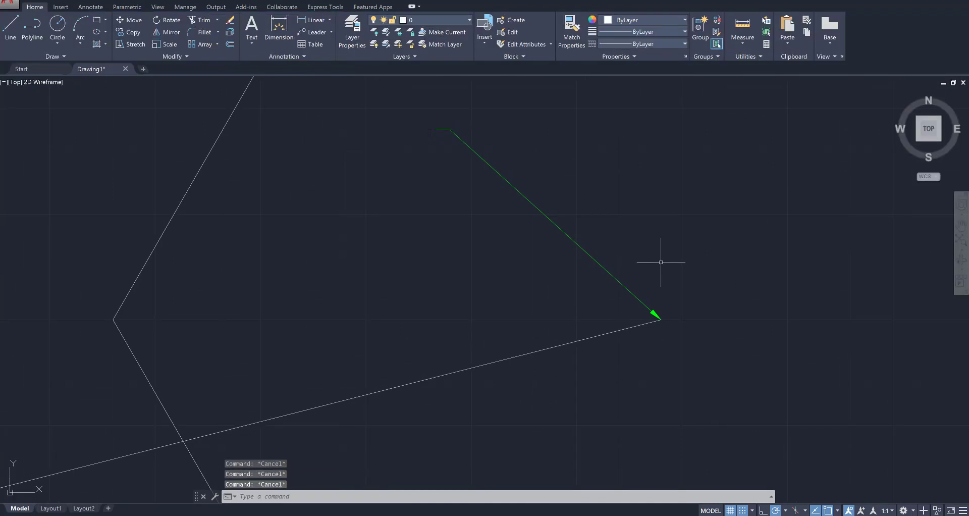
Start a new style Copy of LargerLeader from the Multileader Style Manager.
text(MLEADER)
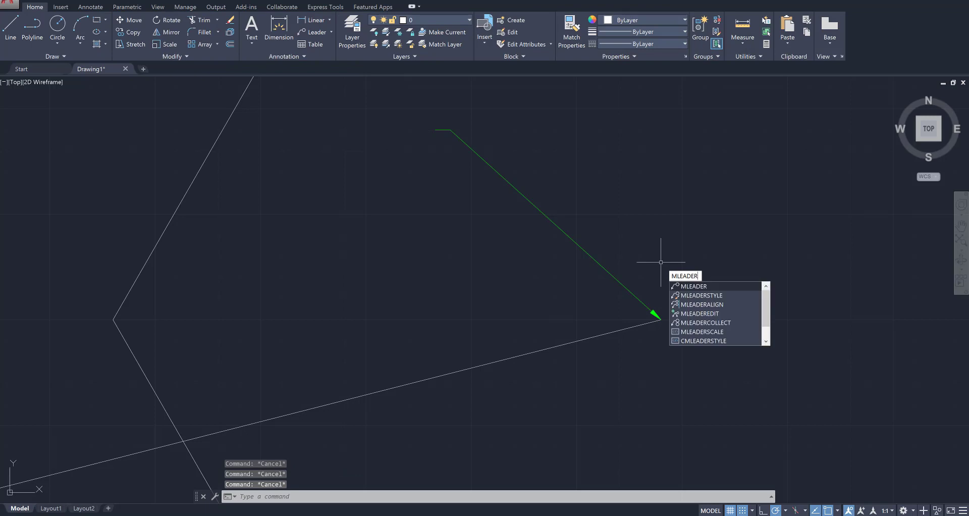
text(i)
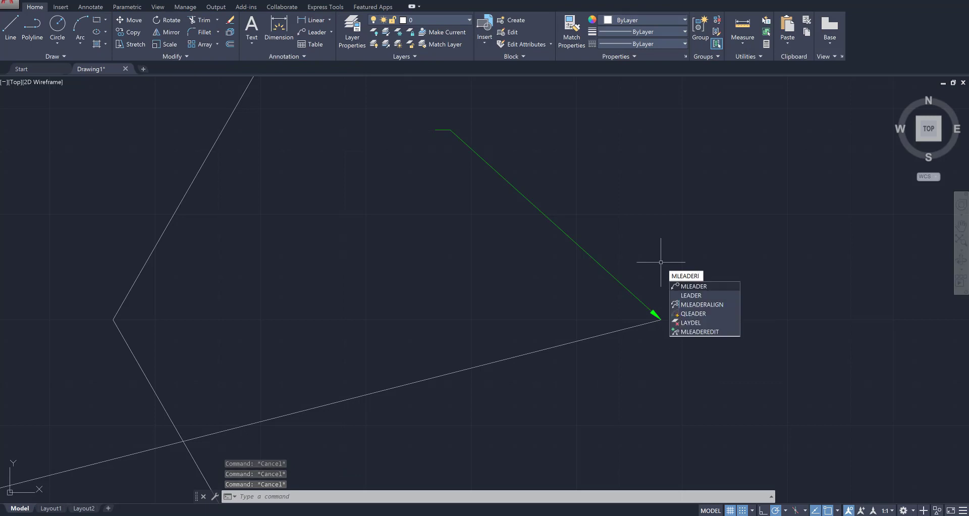
text(Style)
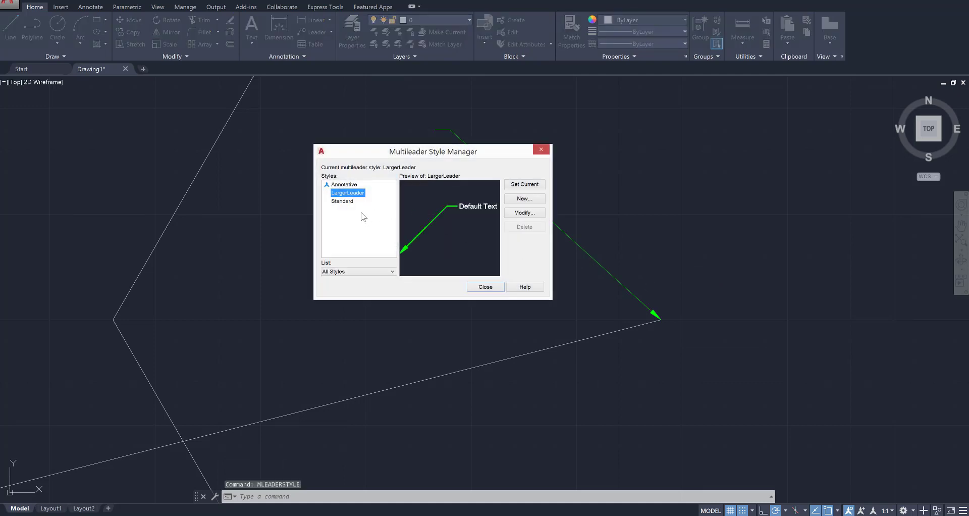
click(524, 198)
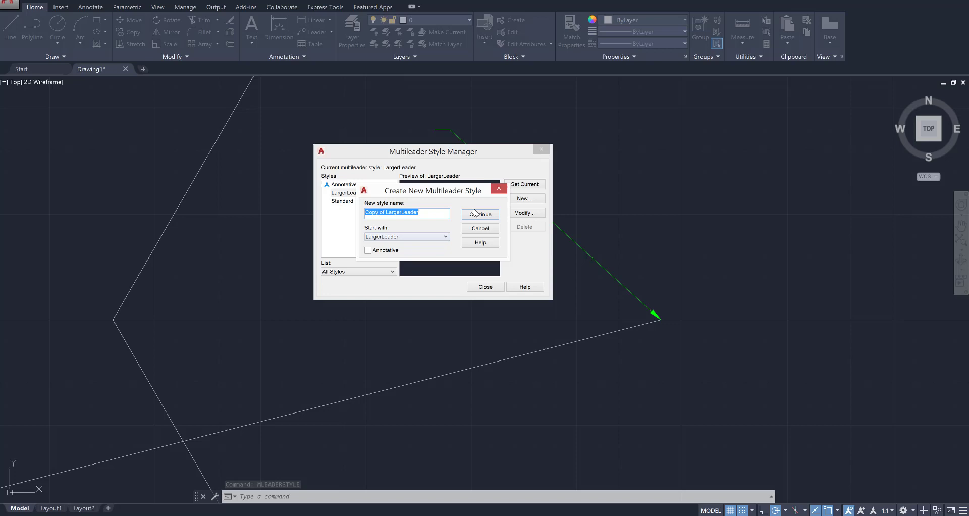
click(479, 214)
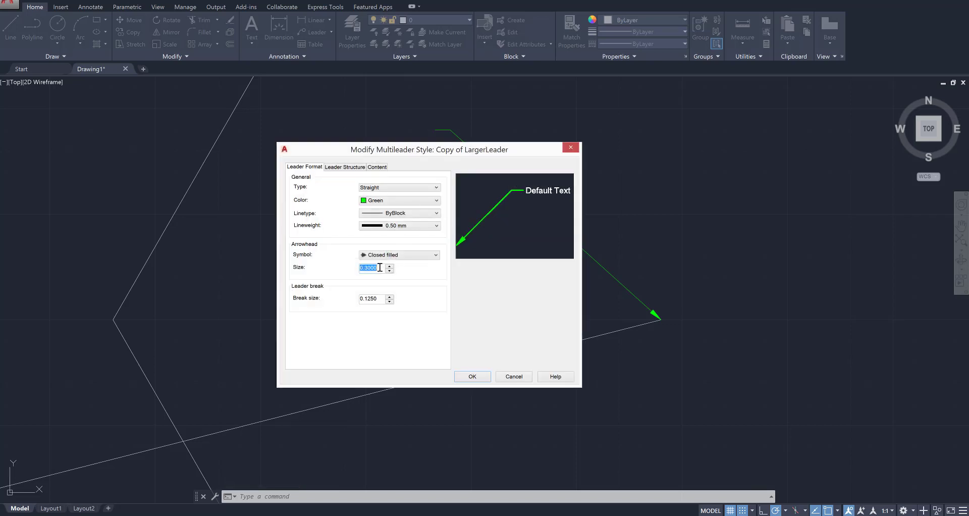
Give Copy of LargerLeader an arrowhead size of 1.0000 and close the style manager.
text(1.0000)
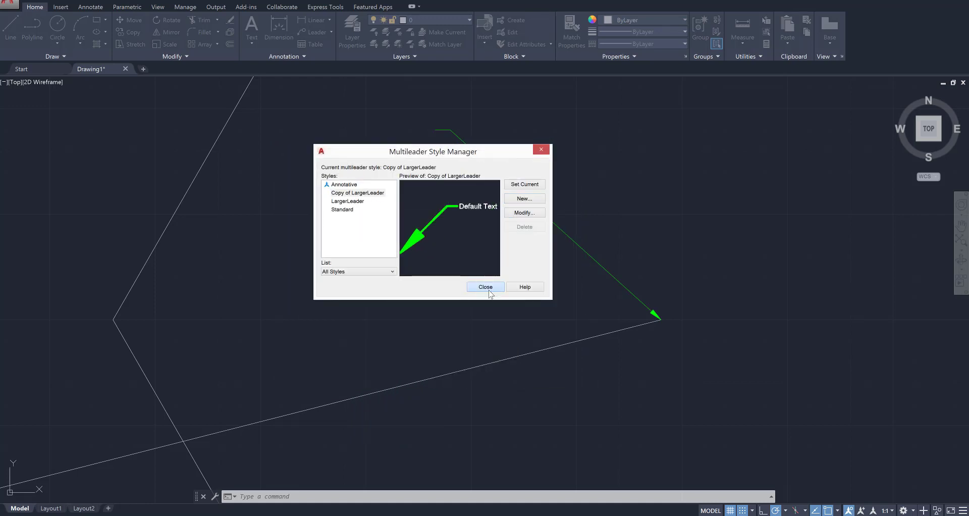
click(486, 287)
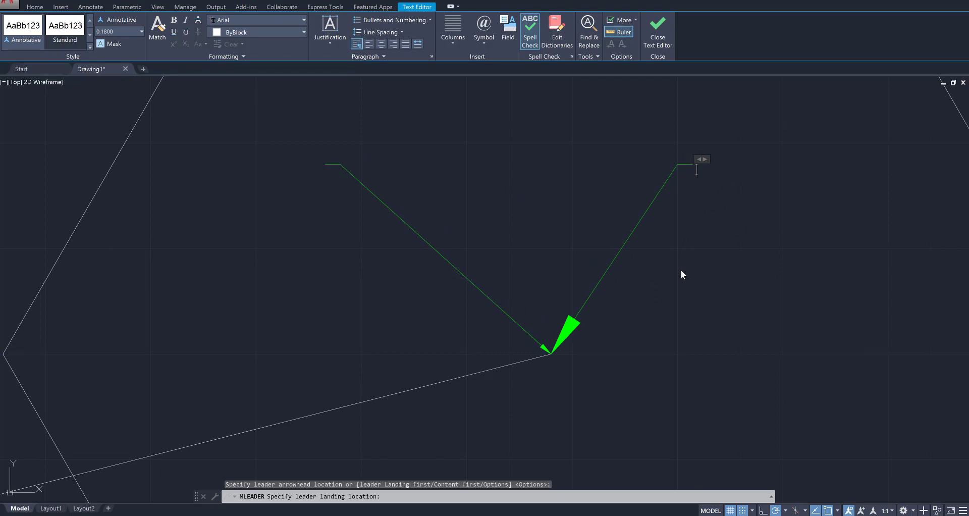
mouse_move(703, 219)
text(B)
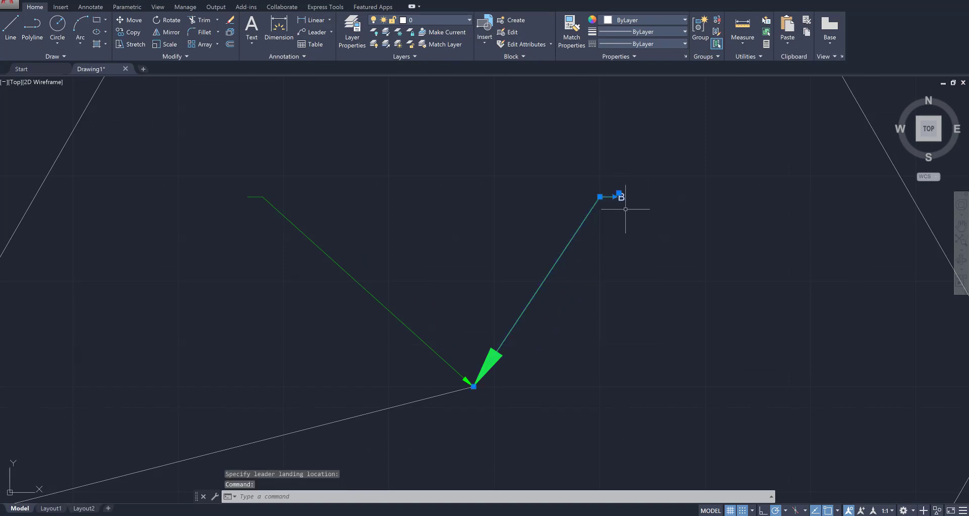
Edit the B label to height 0.5000 and a red colour, then finish editing.
click(625, 209)
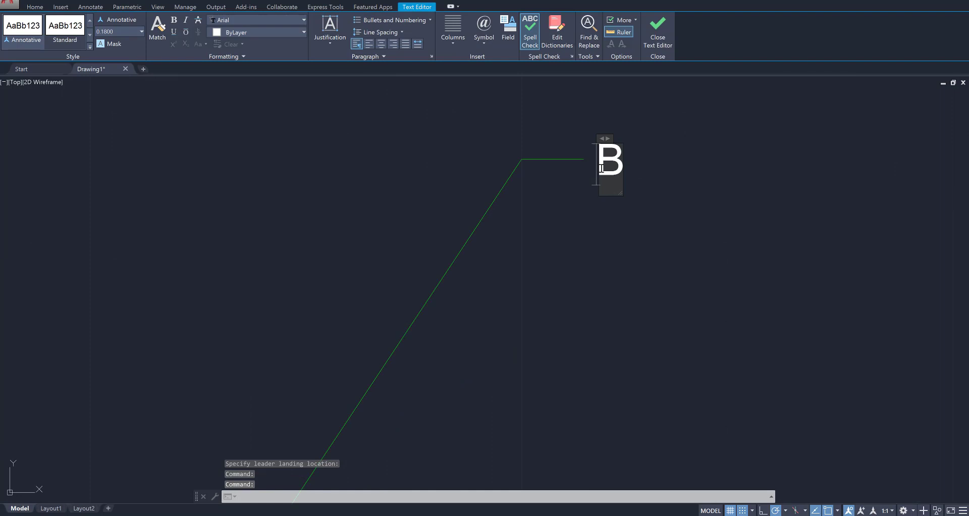
mouse_move(276, 71)
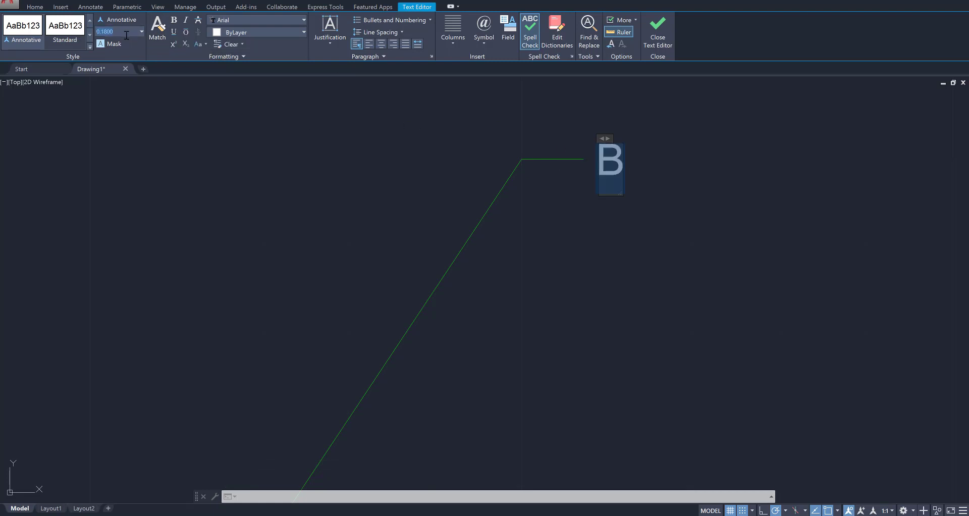
text(0.5000)
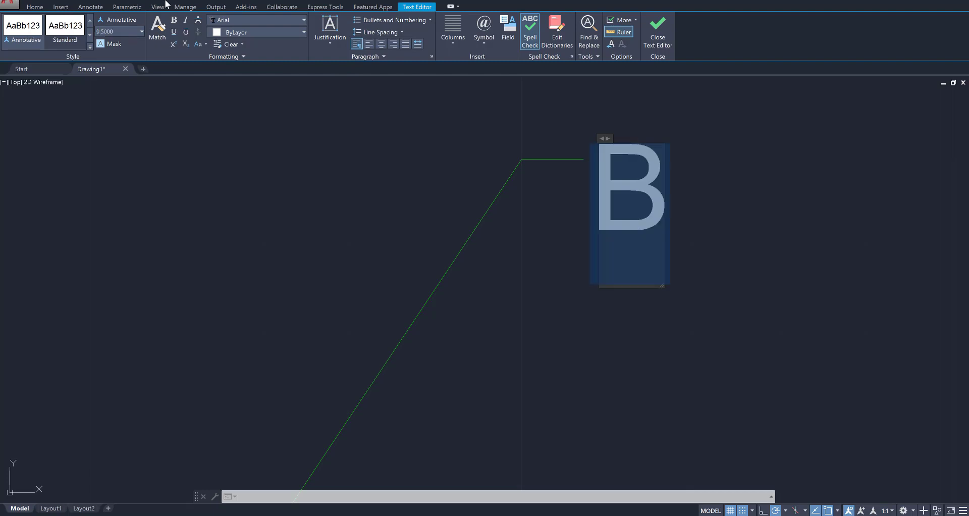
click(243, 82)
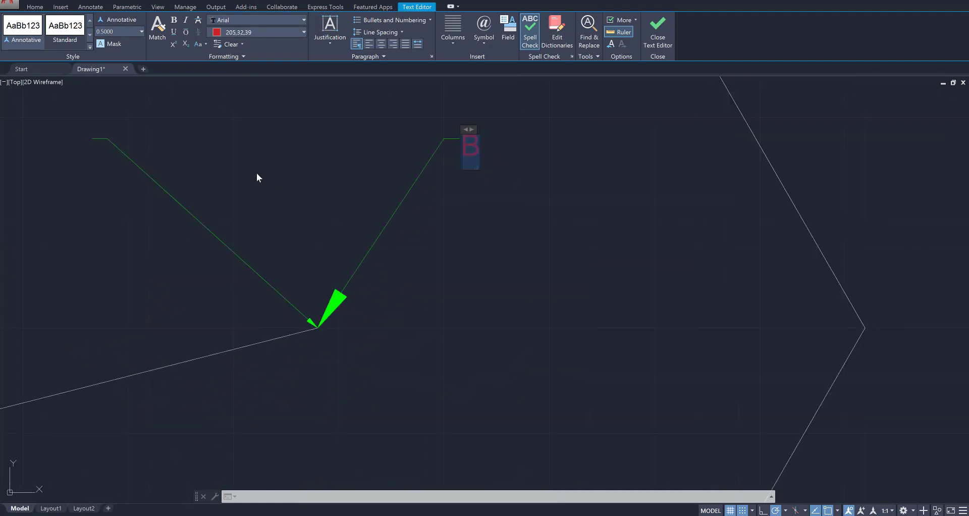
click(658, 31)
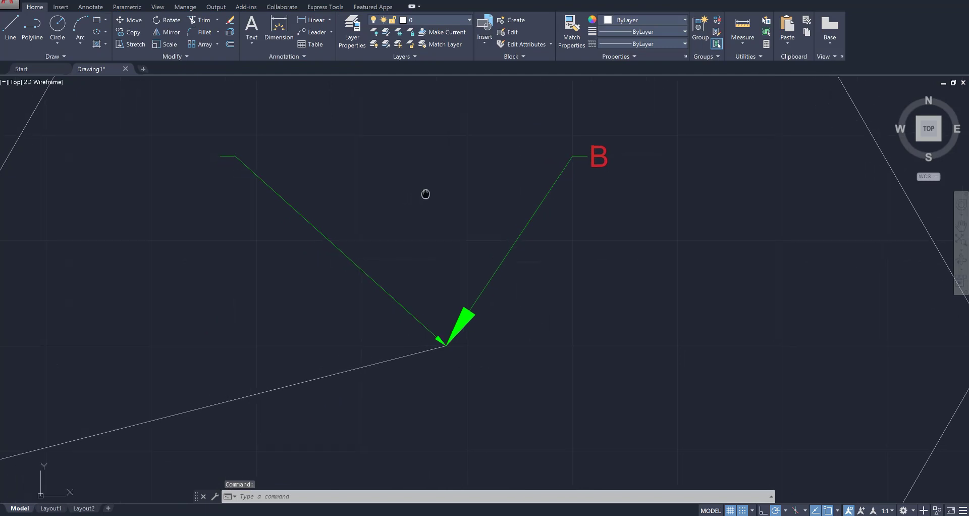